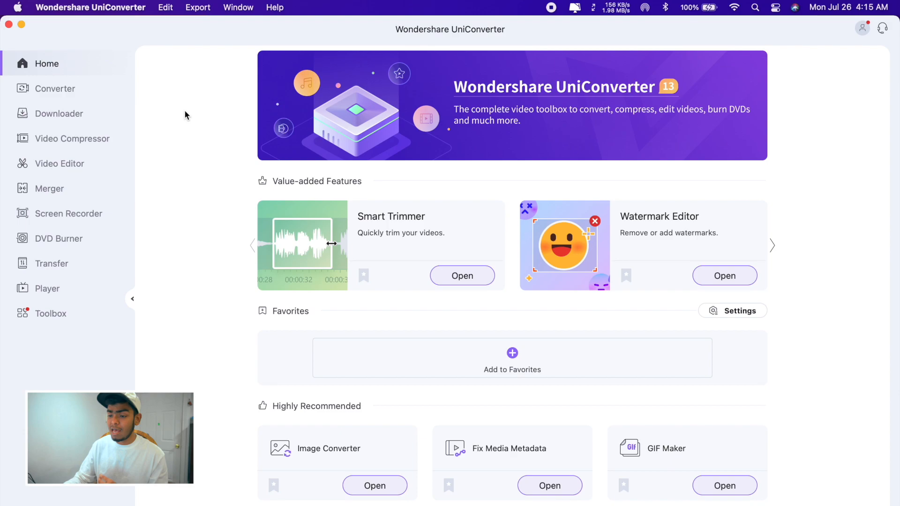
Switch to the Converter module with its empty conversion queue
click(56, 88)
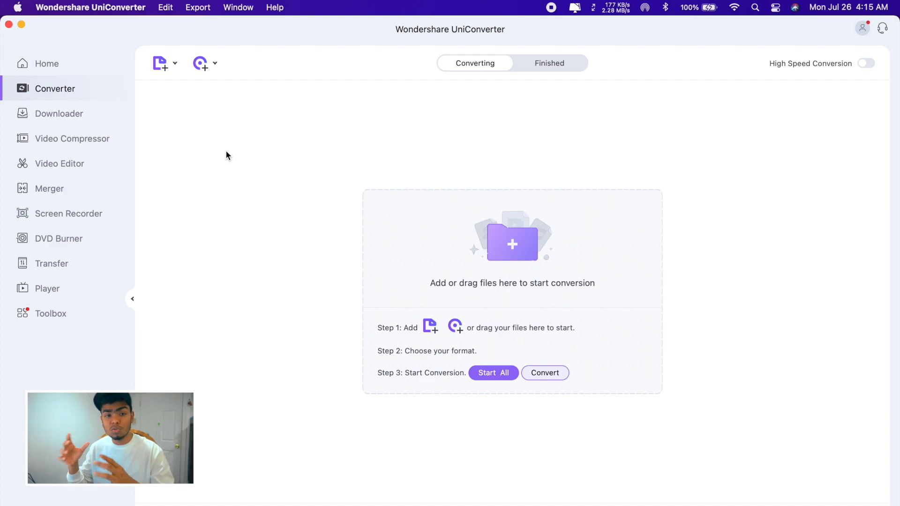
View the Downloader's Finished list, then move on to the Video Compressor module
click(58, 112)
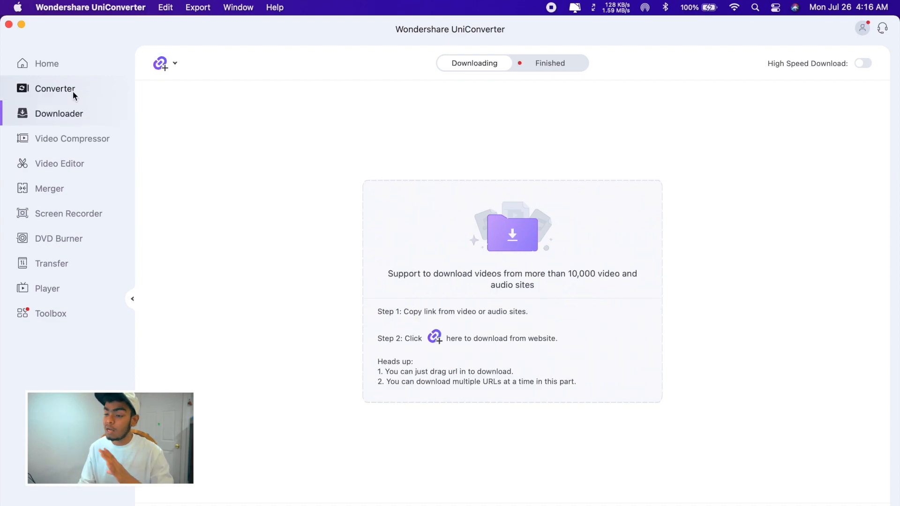
mouse_move(77, 113)
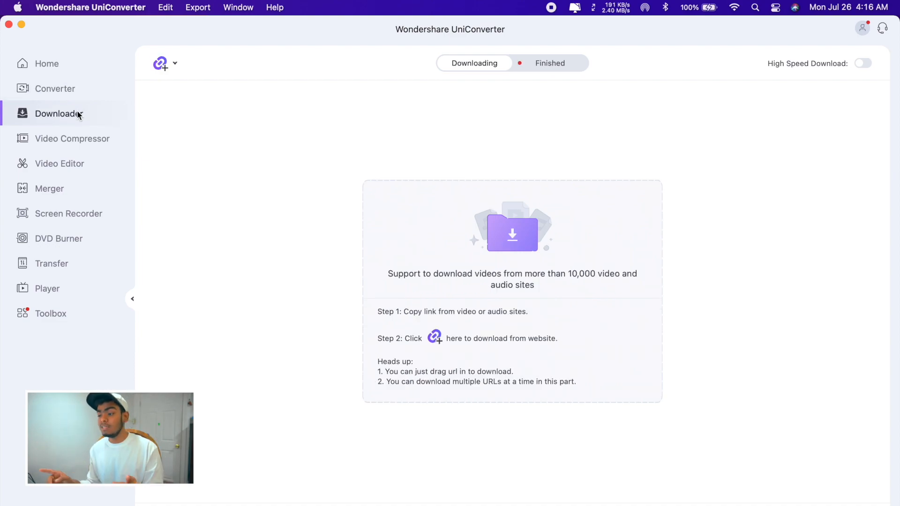
mouse_move(533, 77)
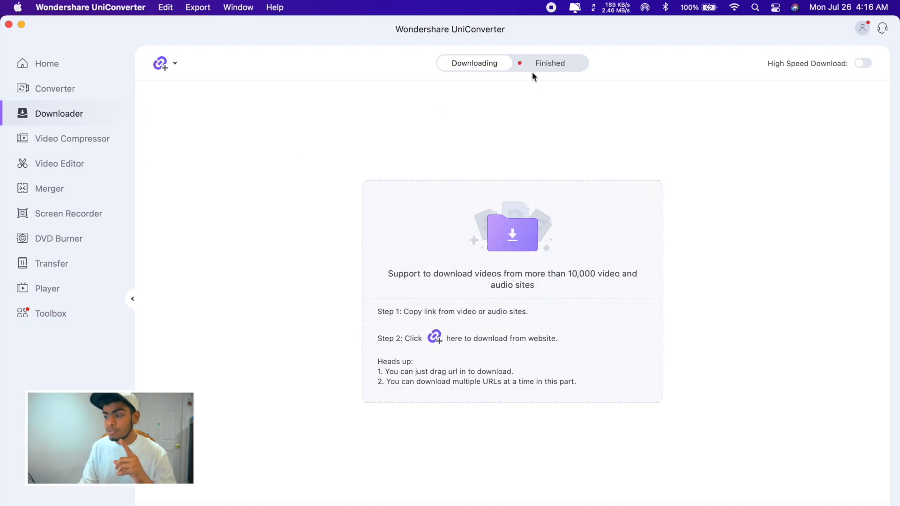
mouse_move(222, 361)
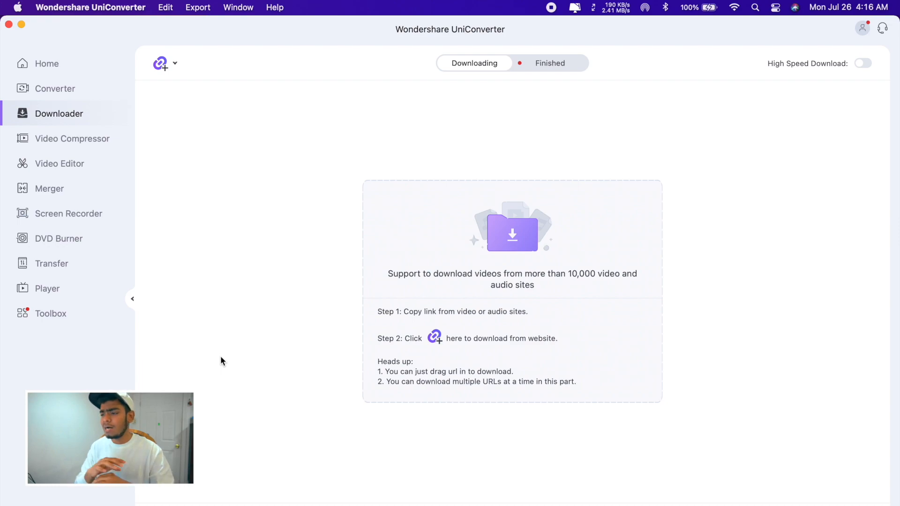
click(549, 63)
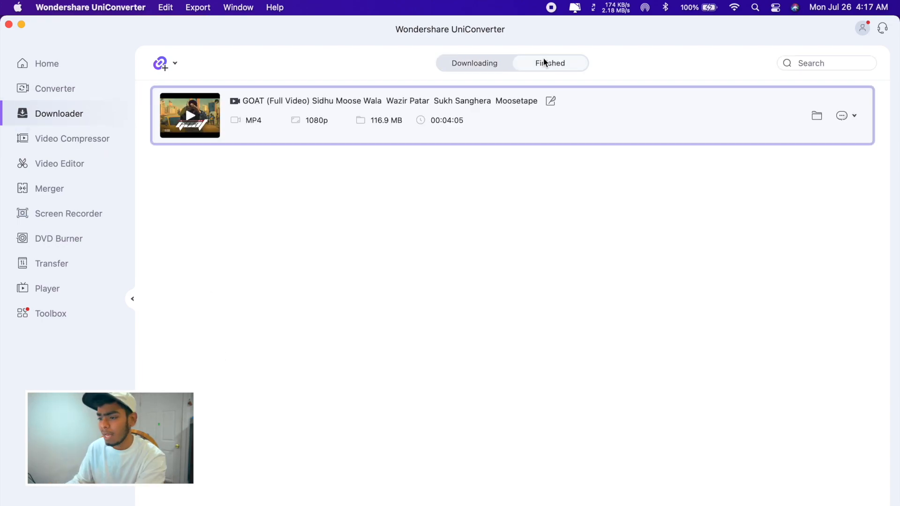
click(73, 138)
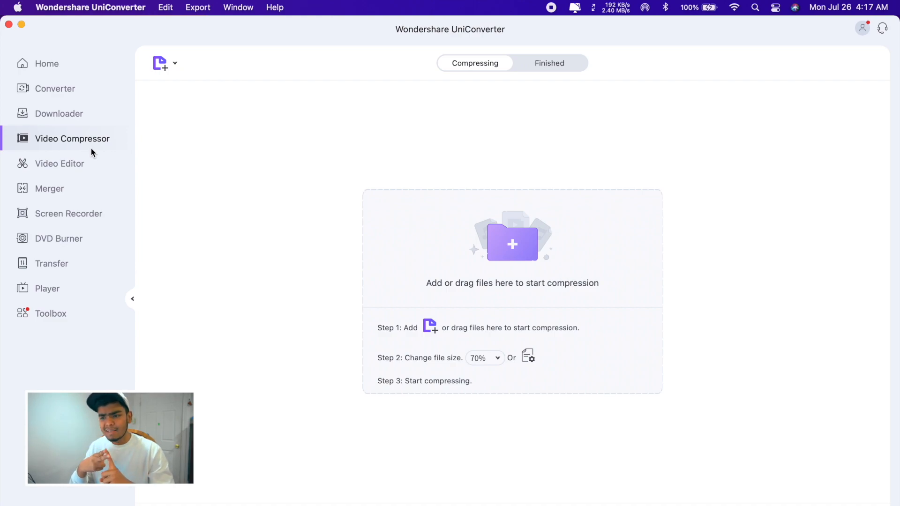
mouse_move(255, 185)
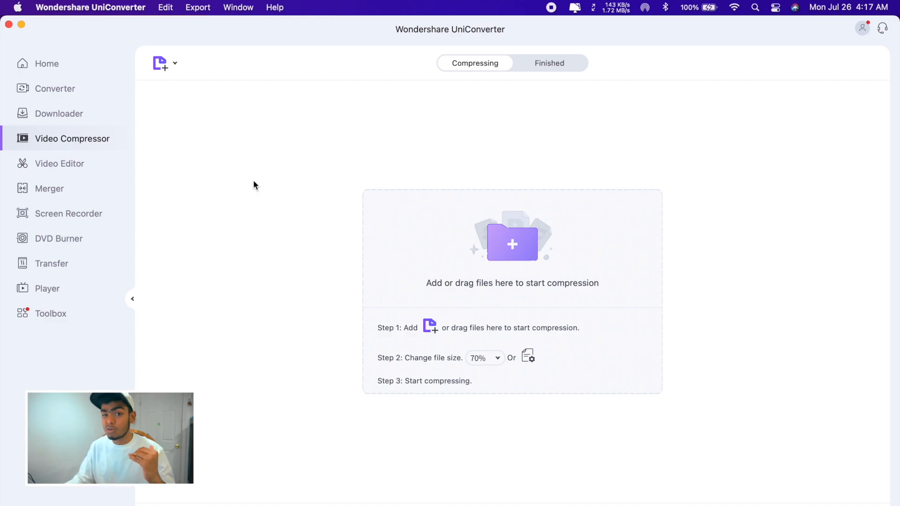
Load Sony a6400 Oln 2021.mov (1 GB) into the compression queue
click(512, 242)
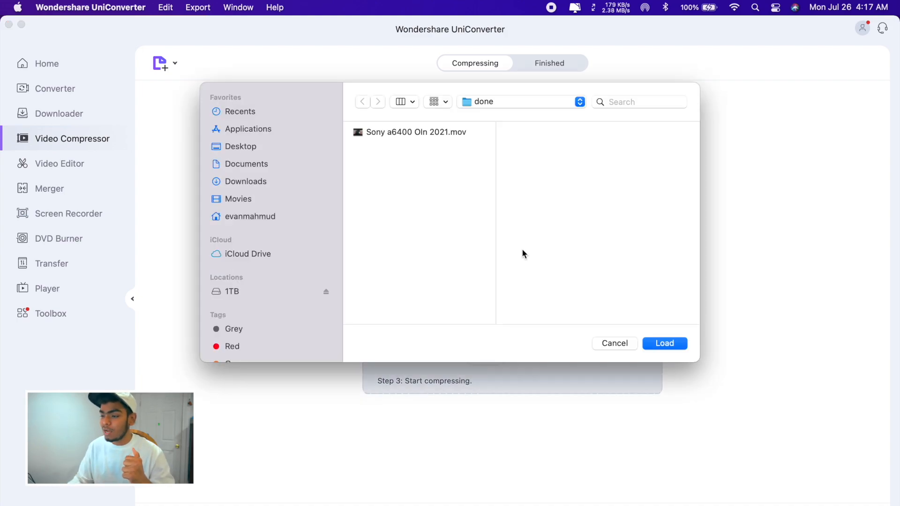
click(416, 132)
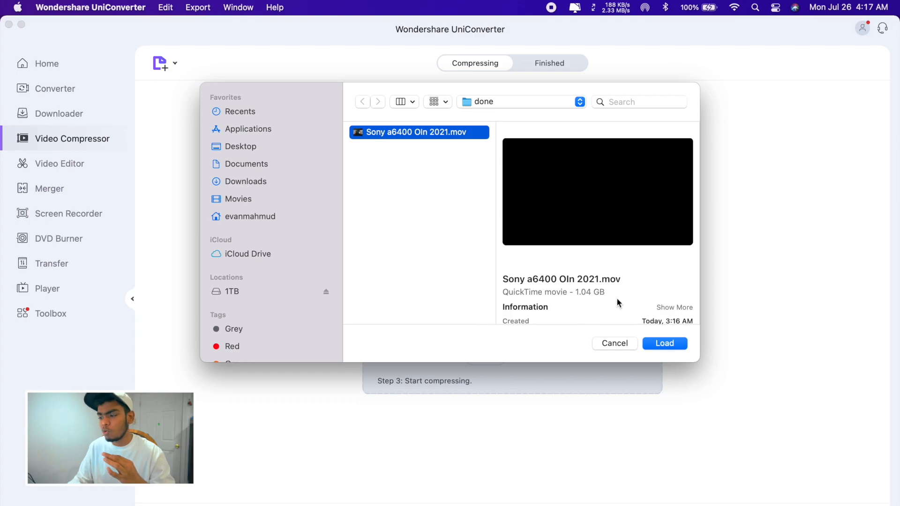
click(664, 343)
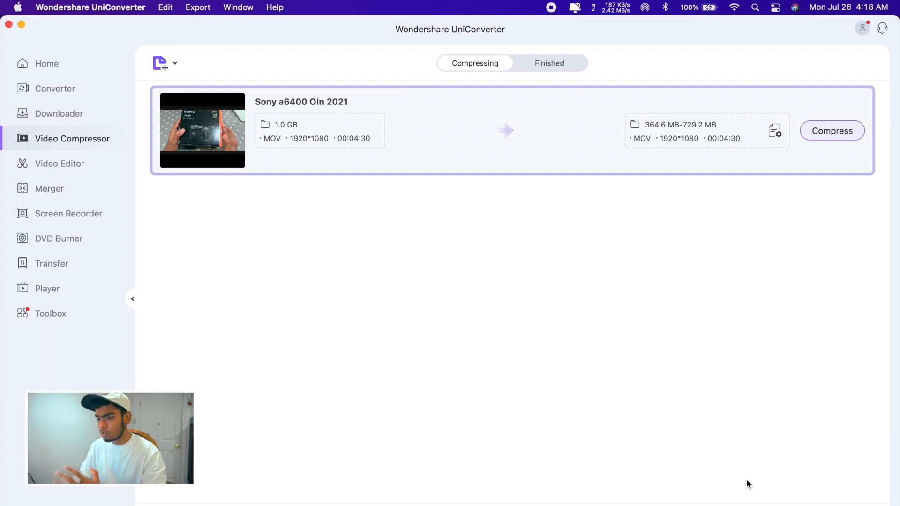
mouse_move(507, 215)
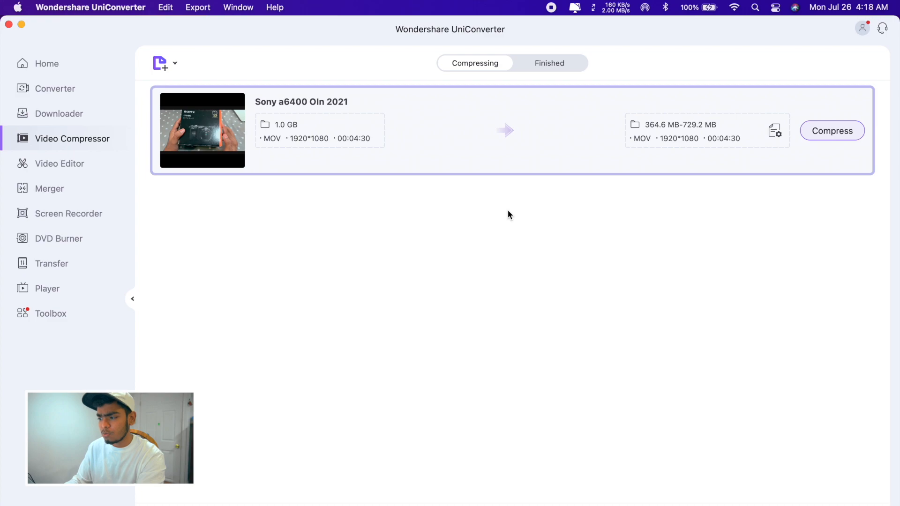
Enter the Video Editor module and dismiss its file picker without adding a video
click(59, 163)
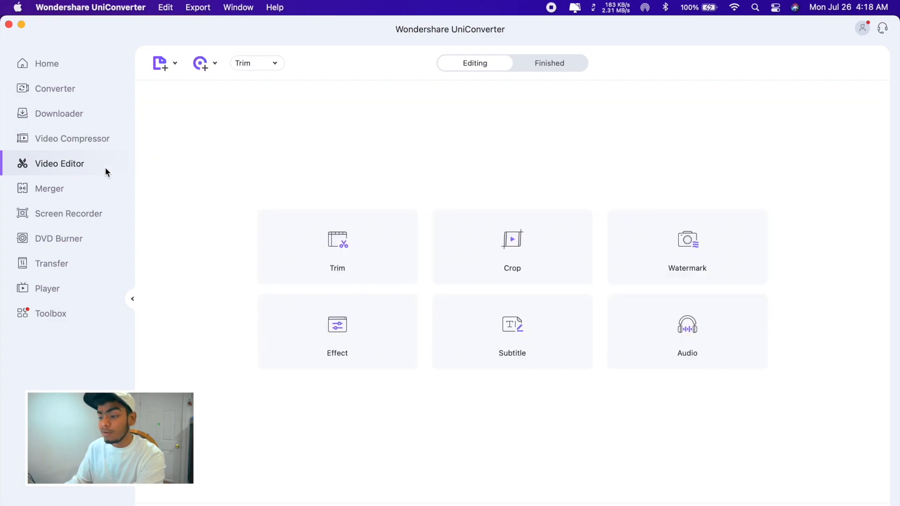
mouse_move(287, 165)
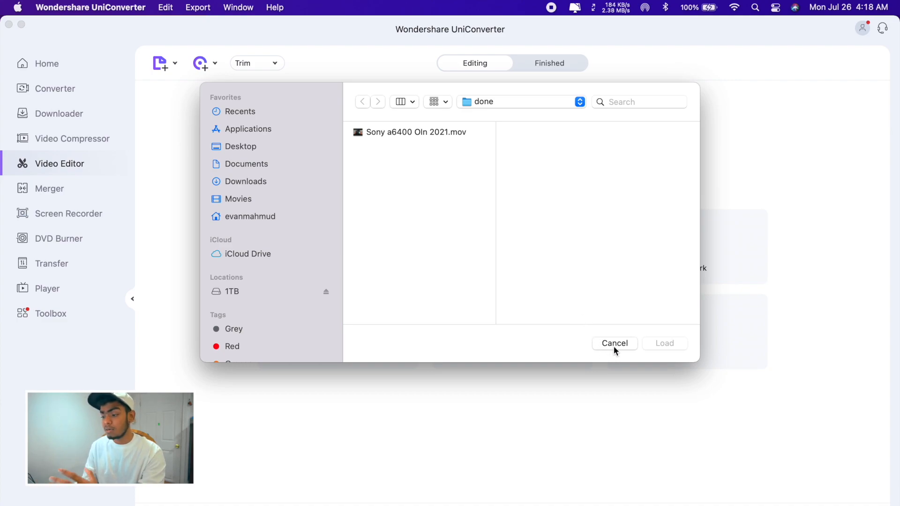
click(615, 343)
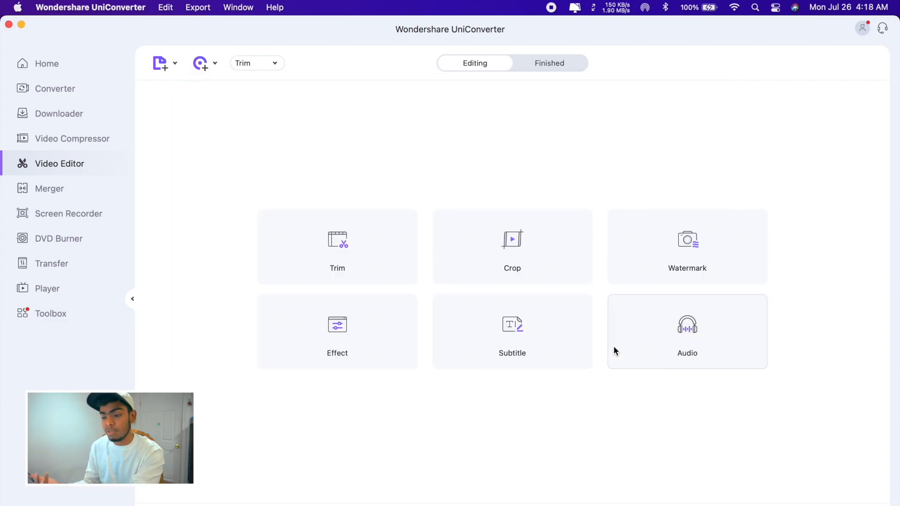
Browse the Merger's add-files dialog at Desktop without adding, then go to Screen Recorder
click(51, 188)
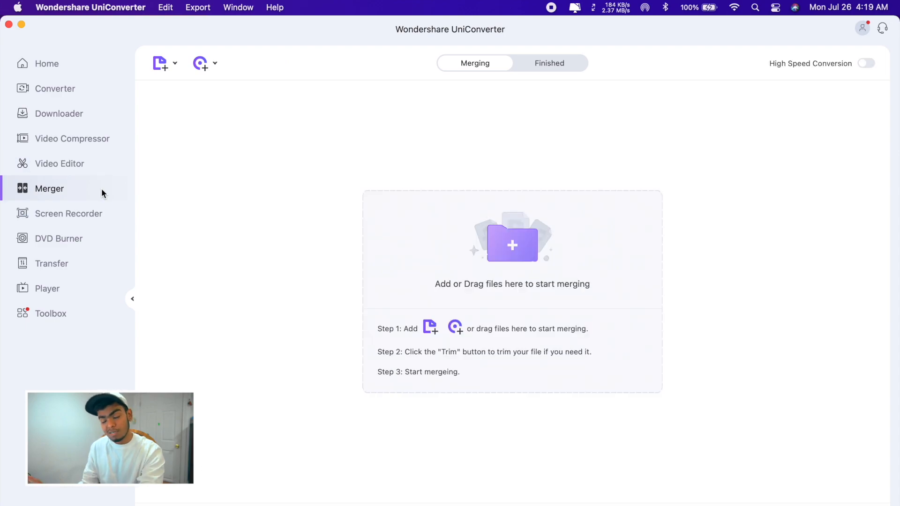
mouse_move(266, 263)
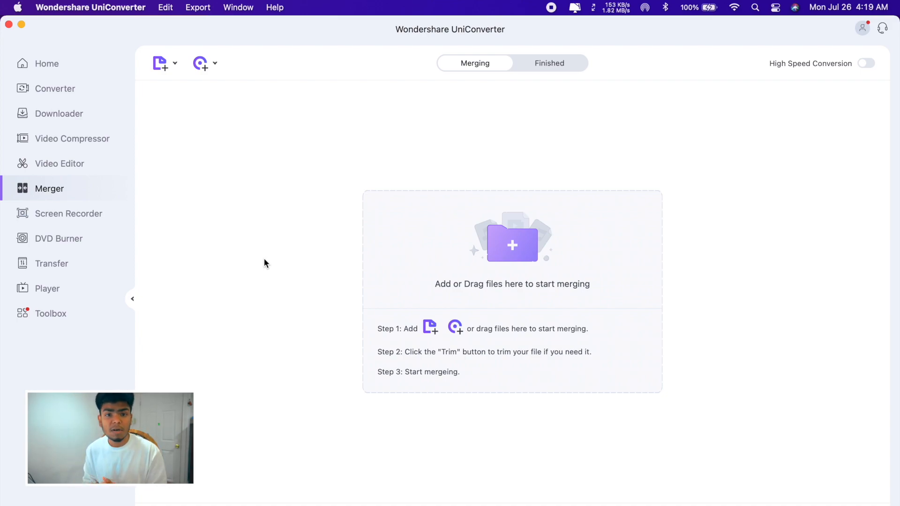
click(160, 64)
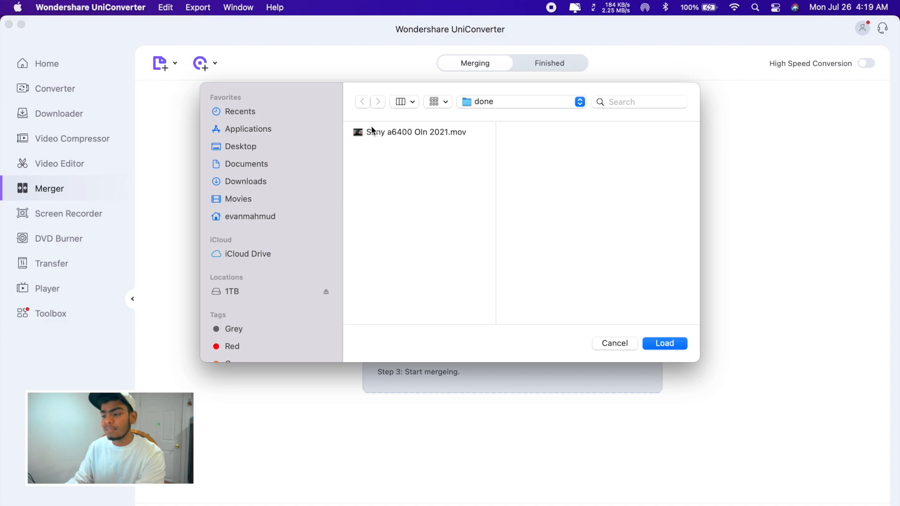
click(241, 146)
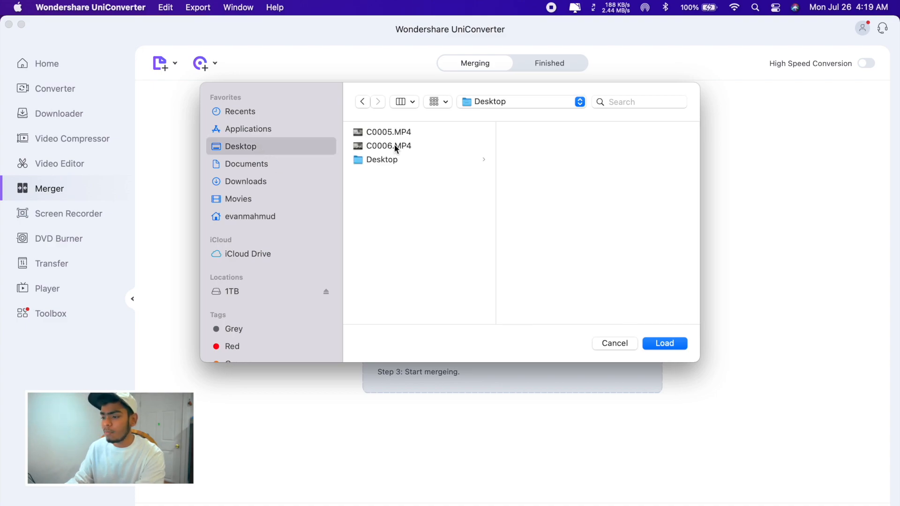
click(613, 343)
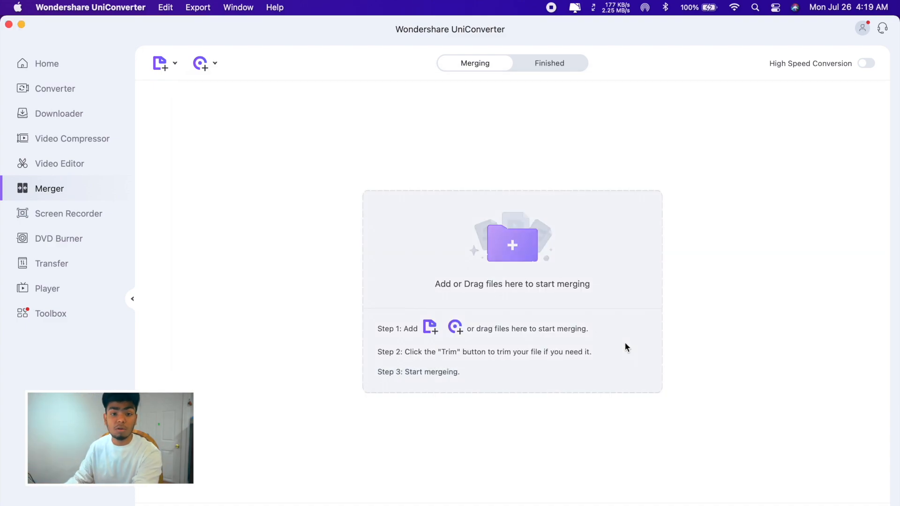
click(69, 213)
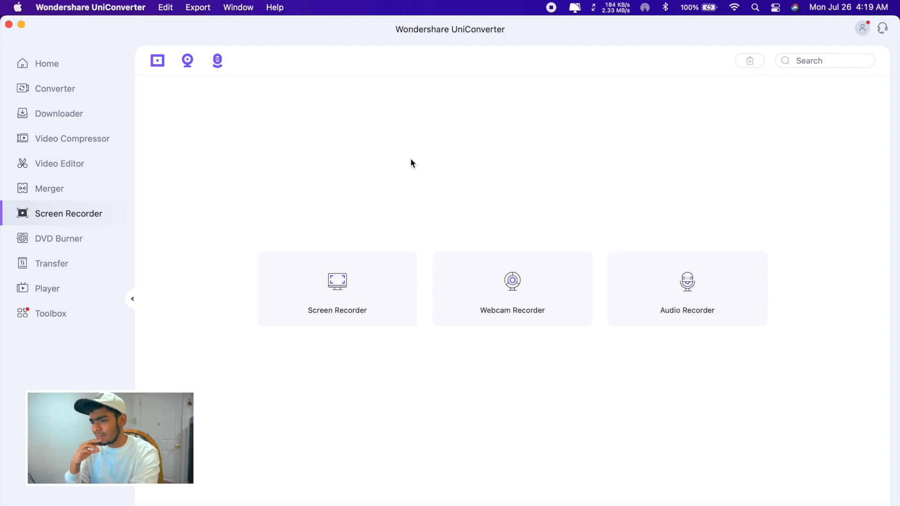
Switch to the DVD Burner module with its empty burning queue
click(59, 238)
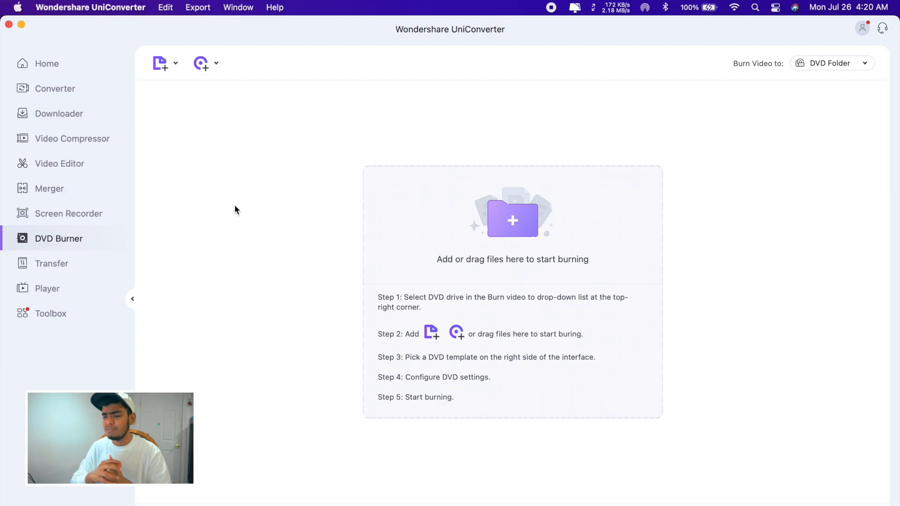
Switch to the Transfer module prompting for a USB-connected iPhone, iPad or Android device
click(51, 263)
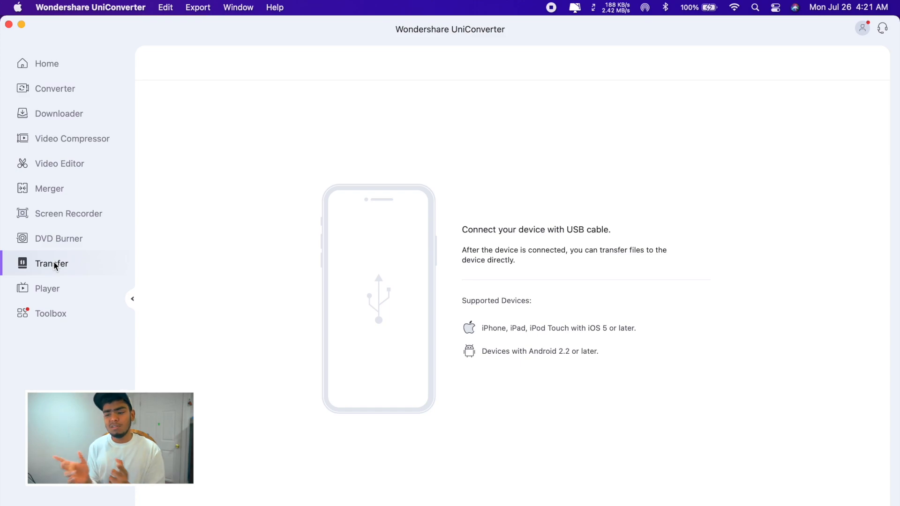
Glance at the Player module, then switch to the Toolbox of extra utilities
click(47, 288)
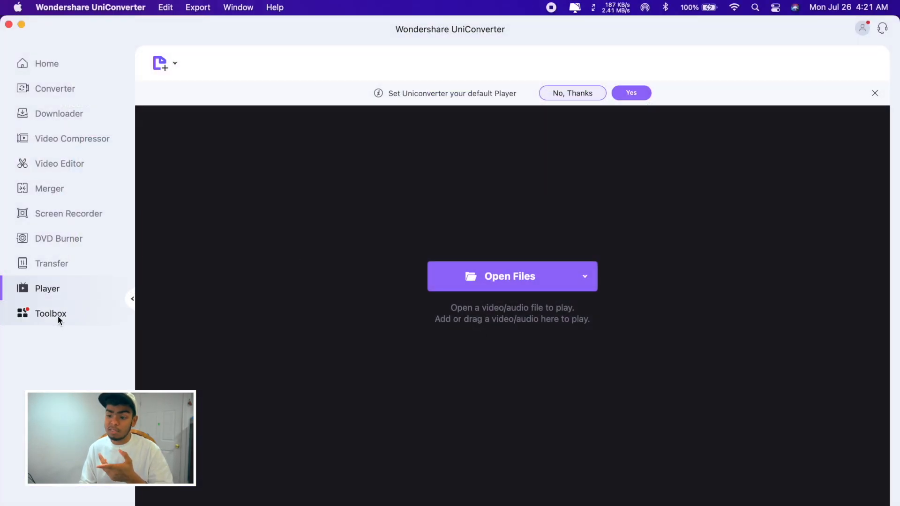
click(51, 313)
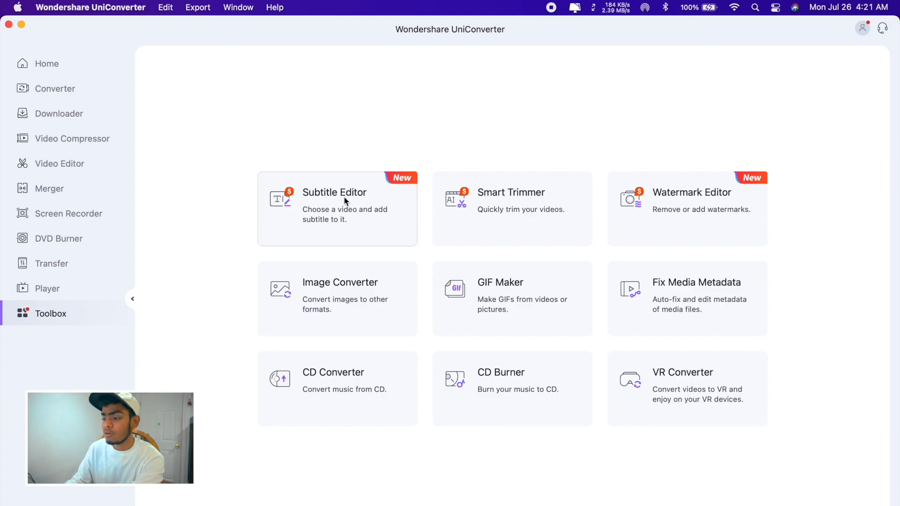
mouse_move(692, 217)
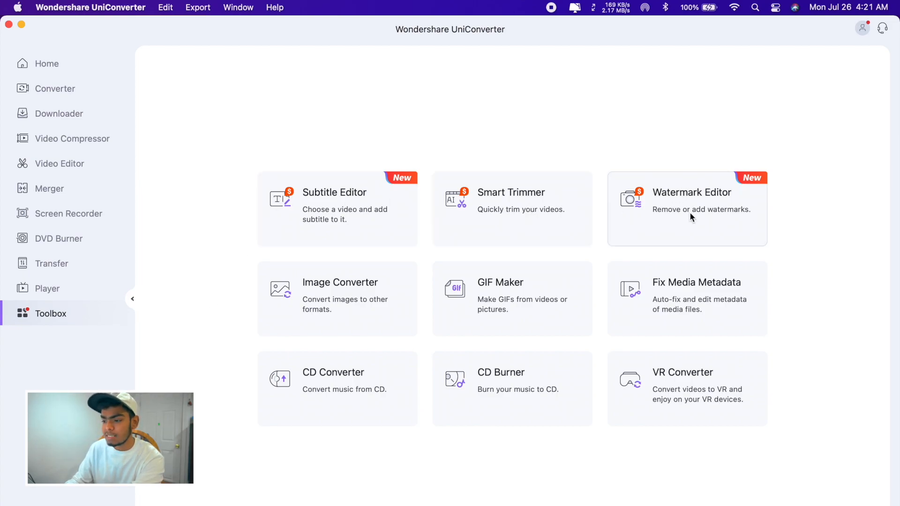
mouse_move(355, 310)
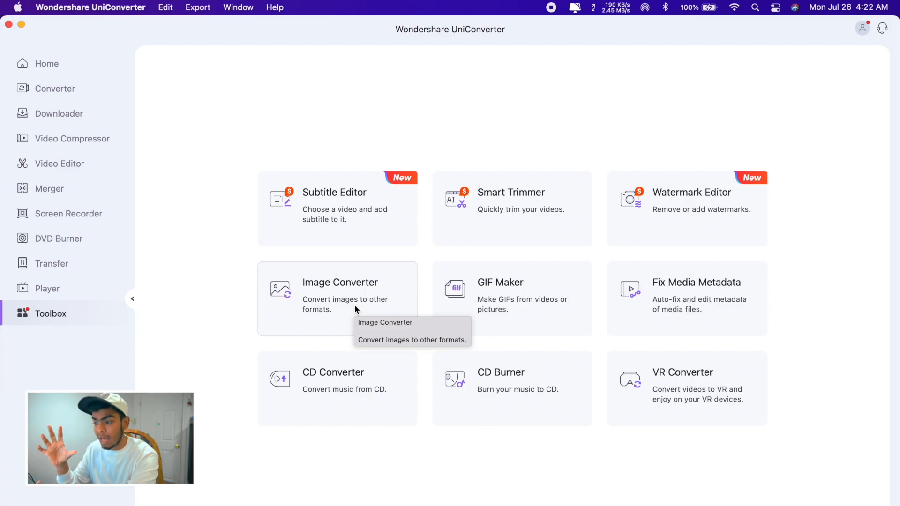
mouse_move(823, 303)
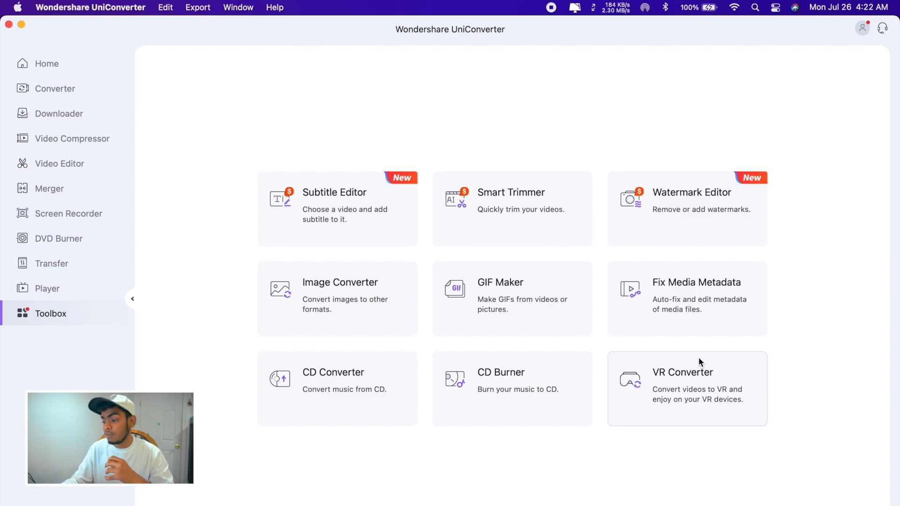
mouse_move(676, 411)
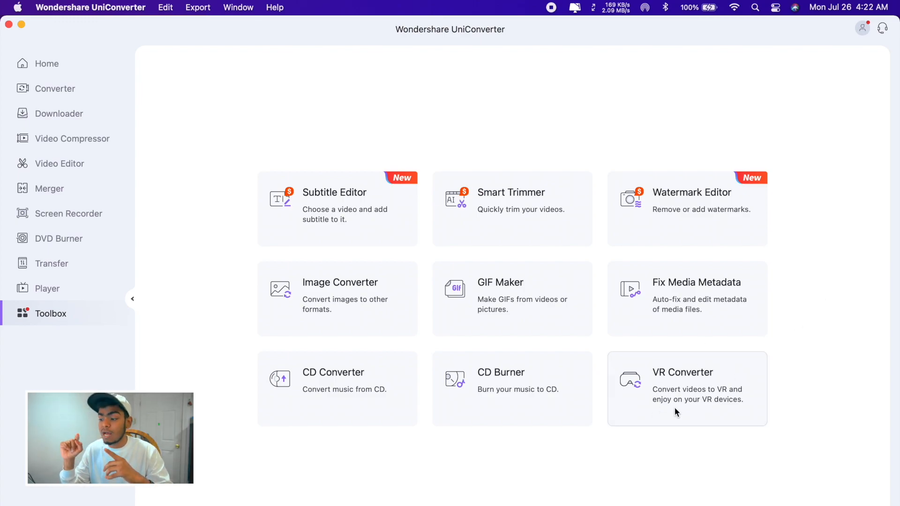
mouse_move(676, 411)
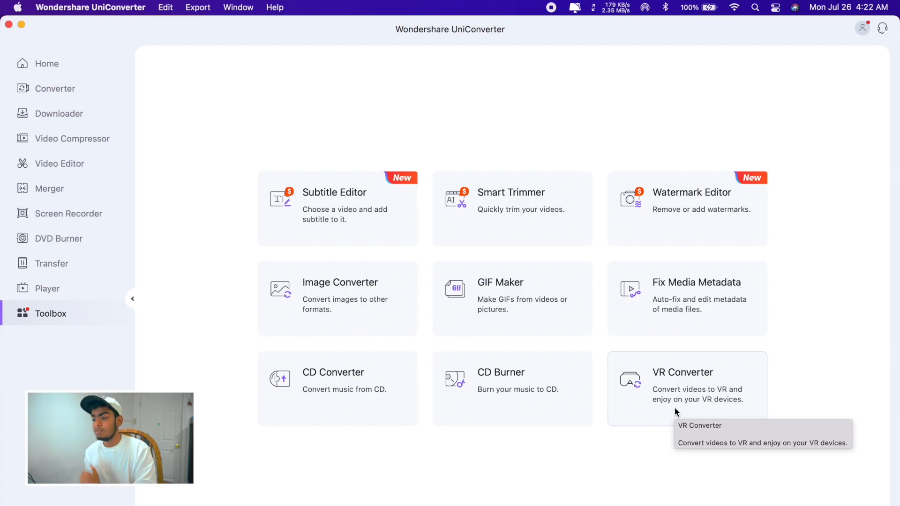
Return to the Home page showing favorites and recommended tools
click(46, 63)
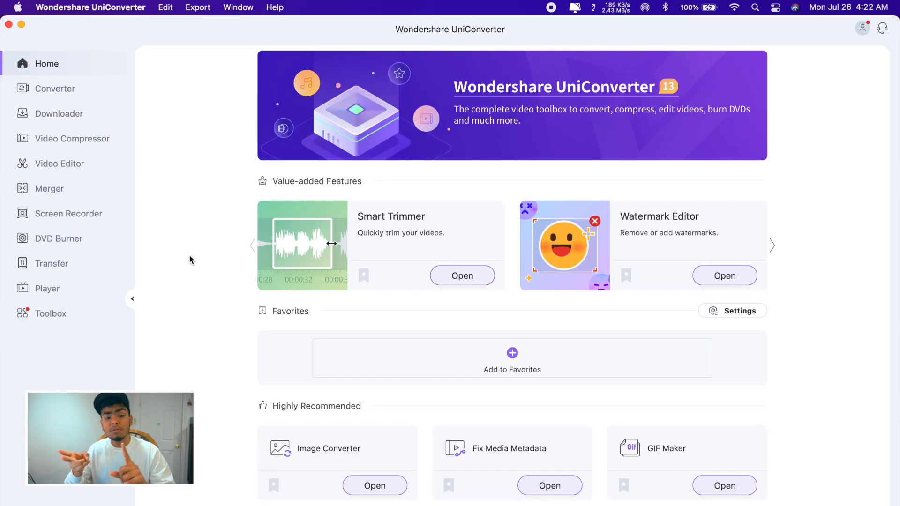